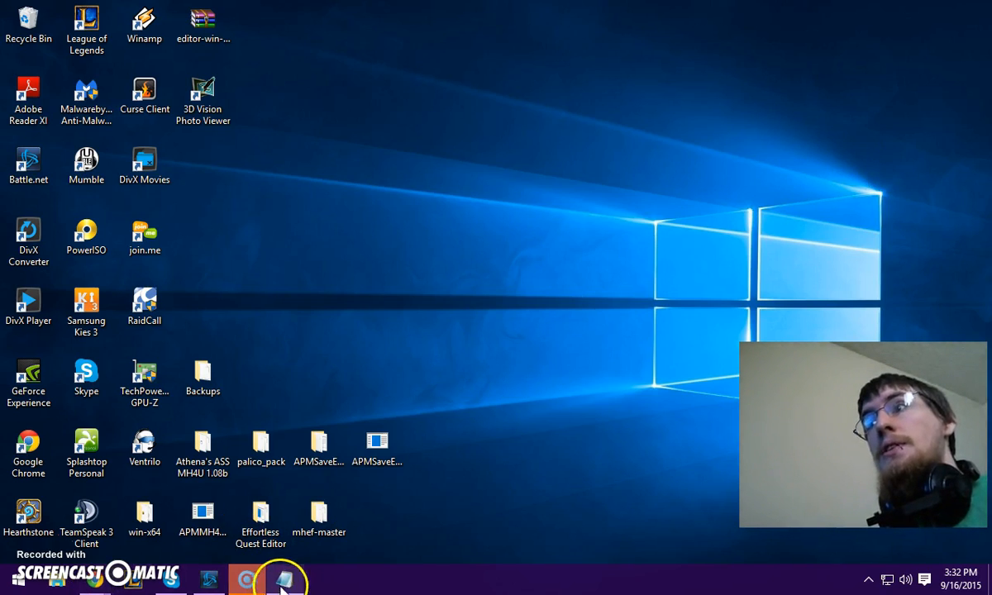
Restore the Chrome window showing the Homebrew Launcher guide's SD card instructions
click(283, 578)
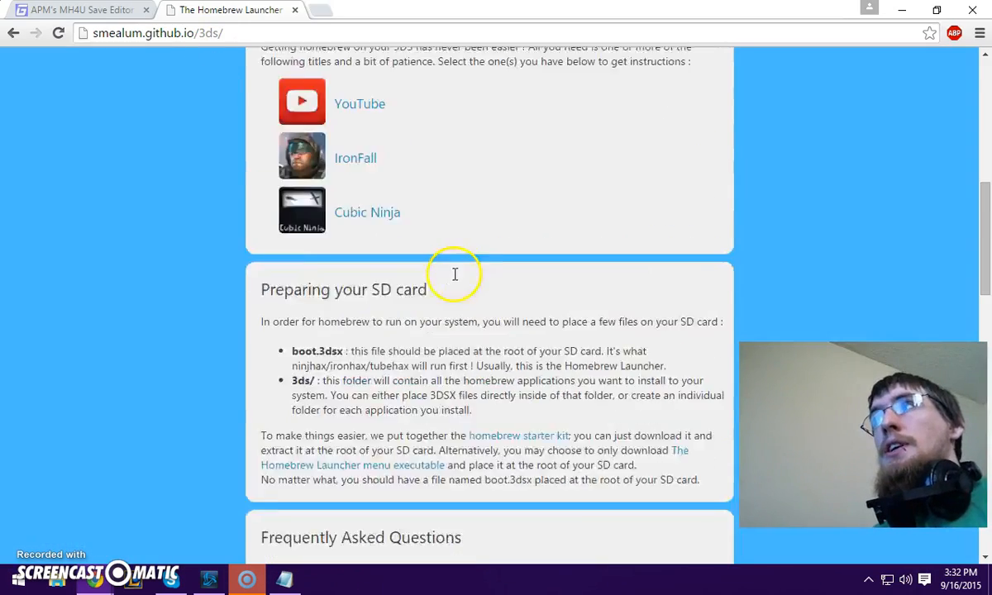
Expand the YouTube tubehax instructions and jump to the 'Preparing your SD card' section
scroll(up, 3)
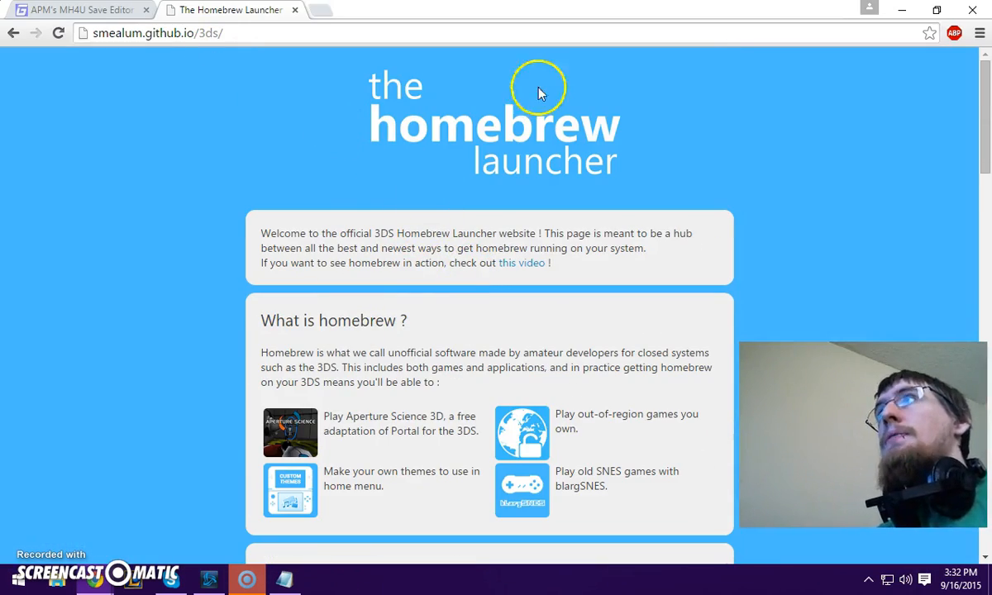
scroll(down, 3)
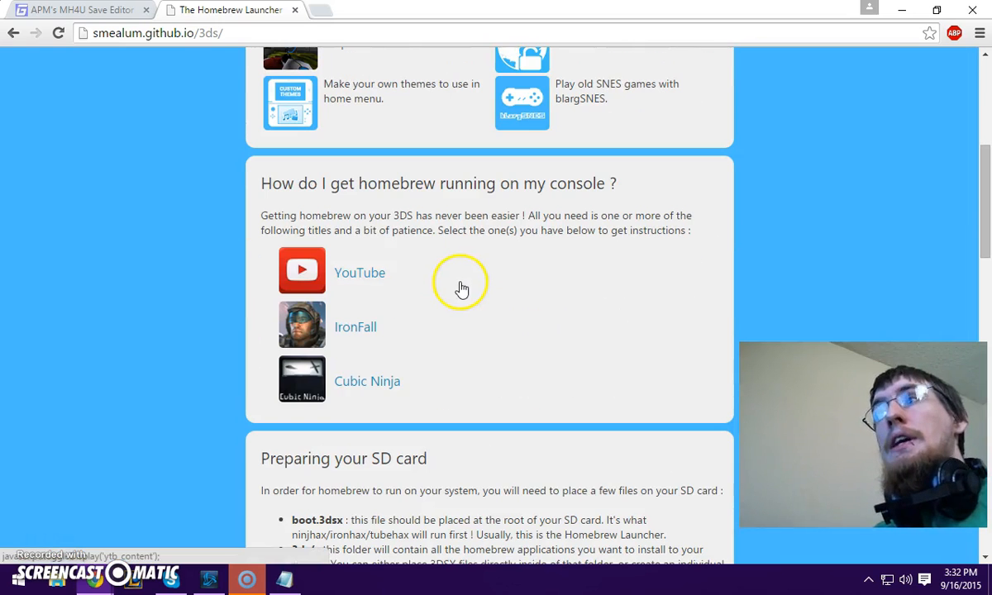
mouse_move(359, 273)
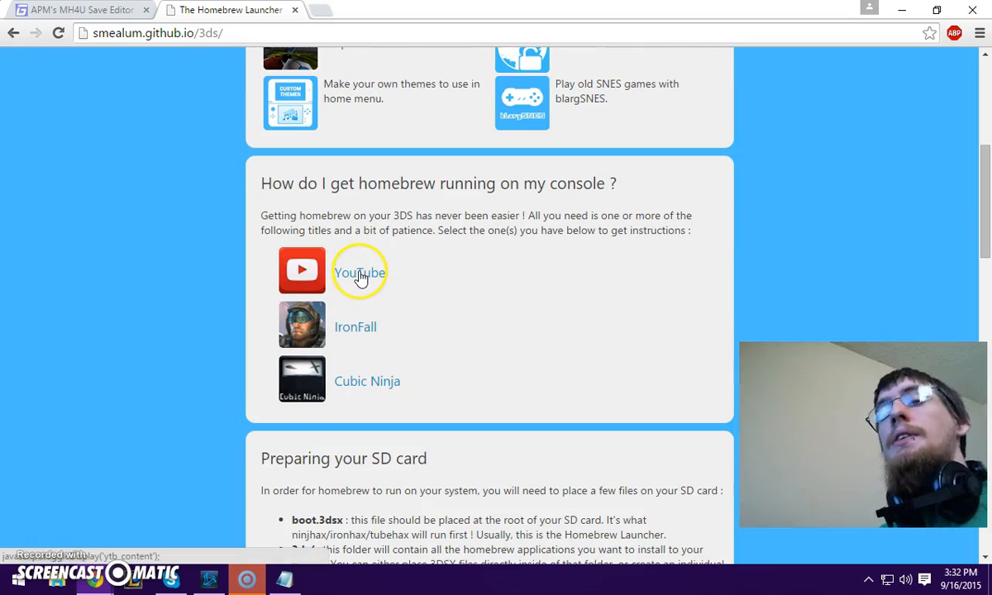
click(359, 273)
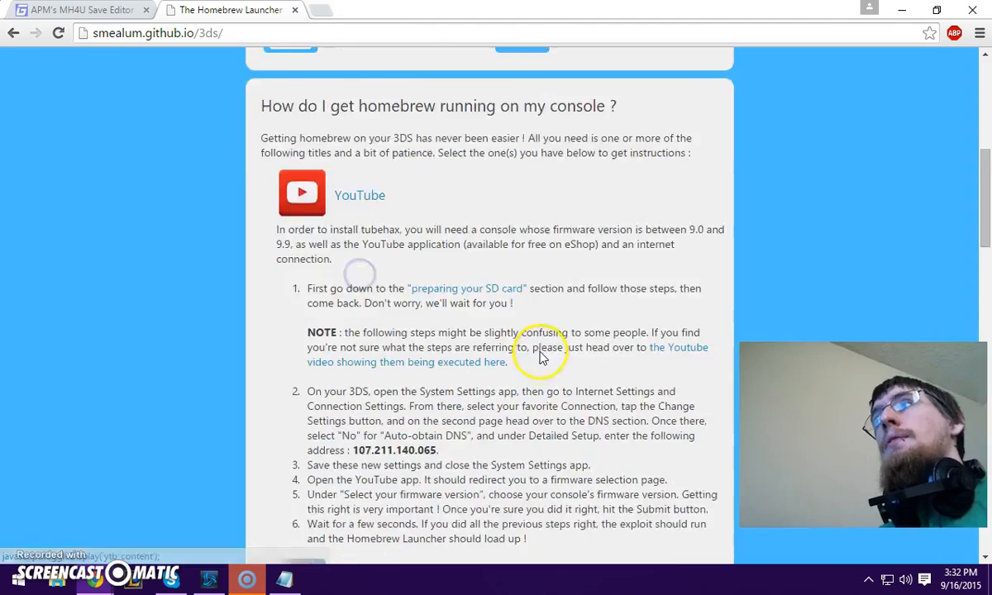
scroll(down, 3)
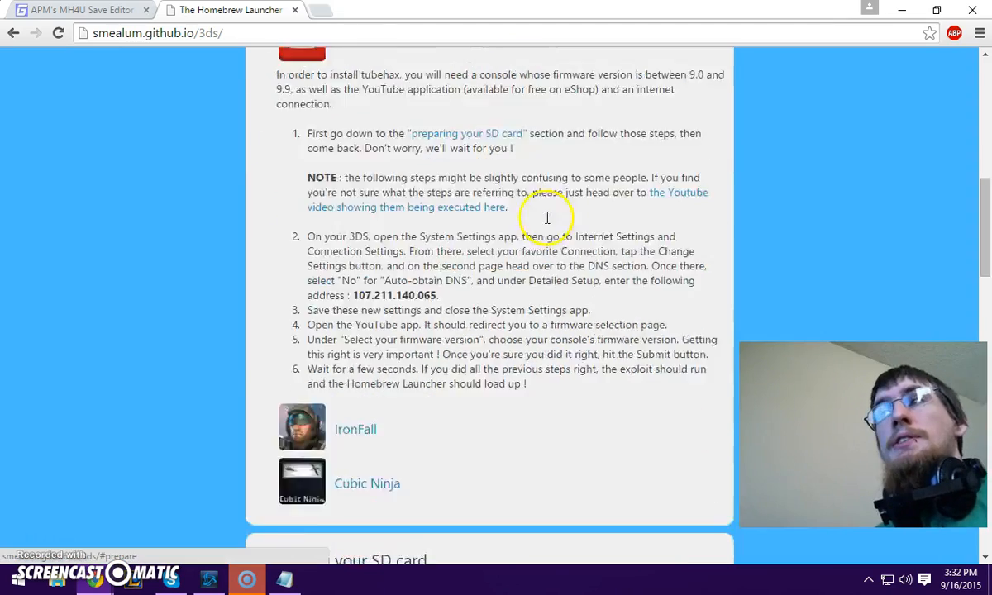
click(465, 133)
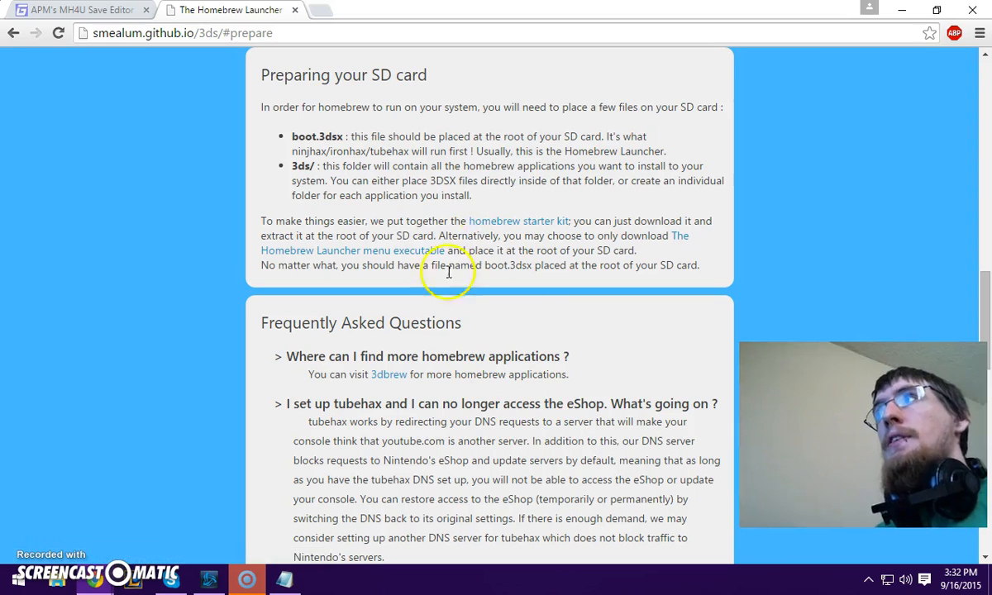
Download the homebrew starter kit zip, open it in WinRAR, and dismiss the license reminder
click(510, 221)
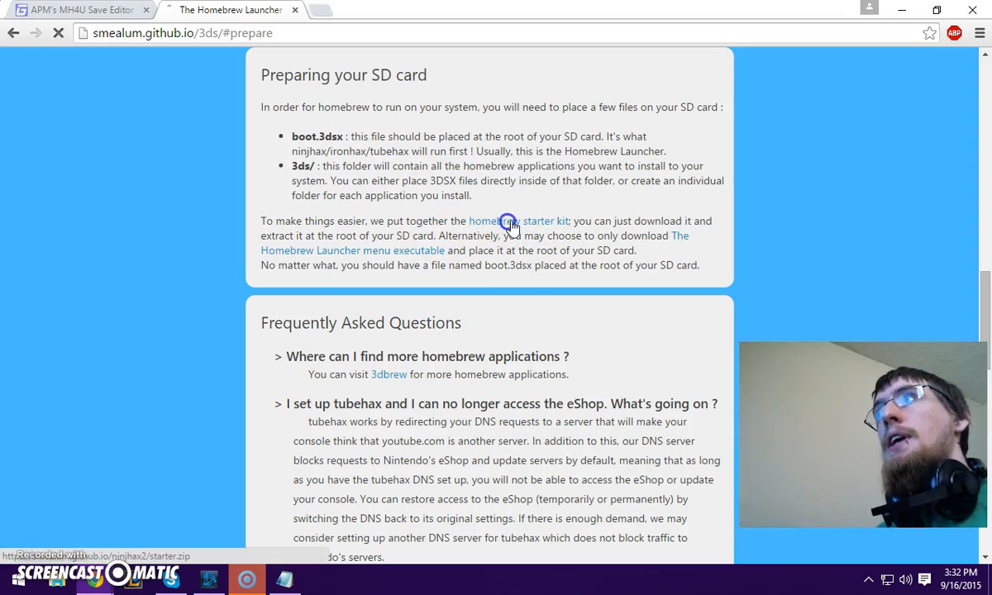
click(510, 220)
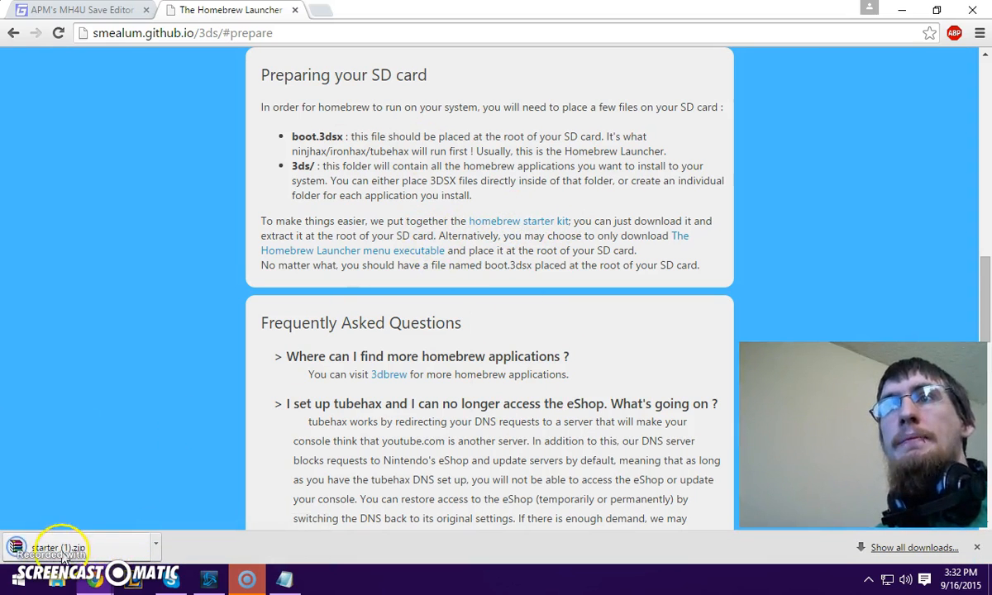
click(54, 547)
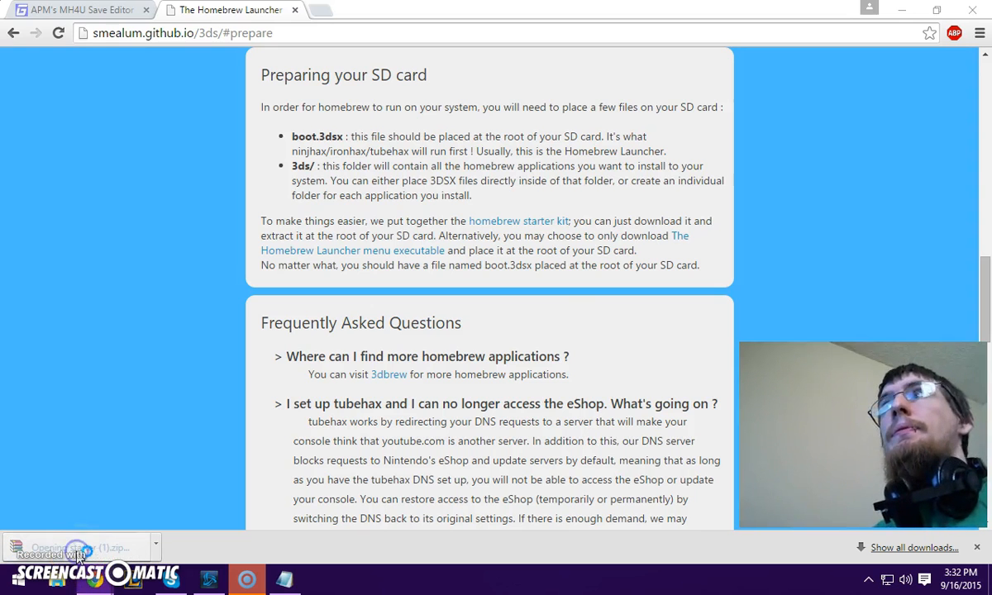
click(79, 547)
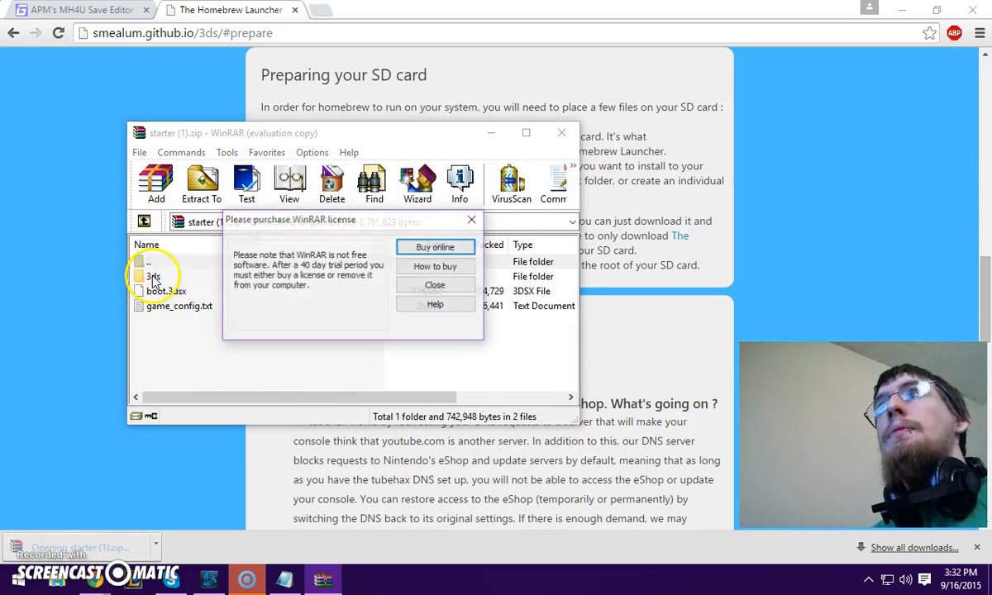
click(434, 284)
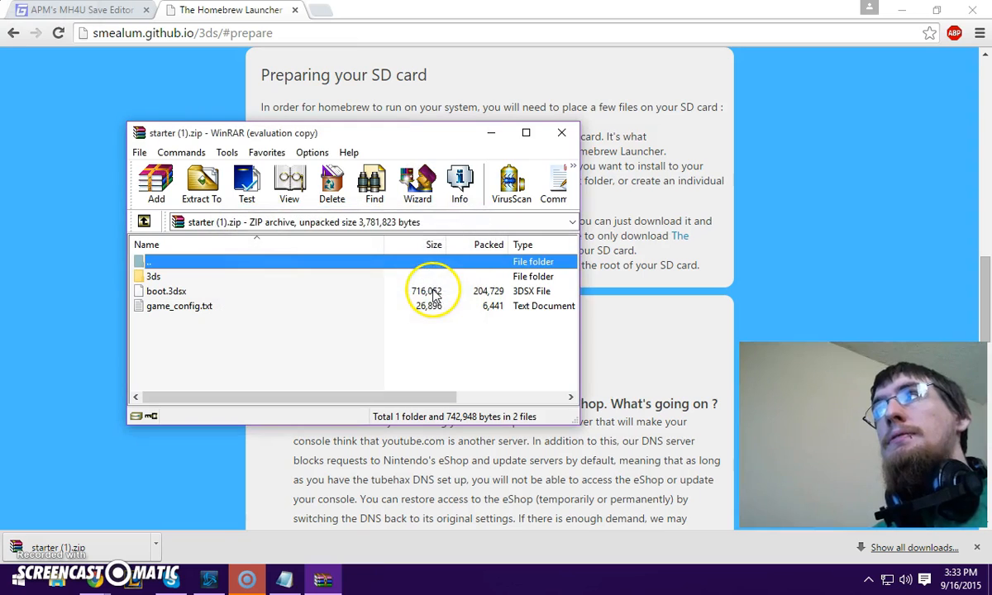
mouse_move(406, 309)
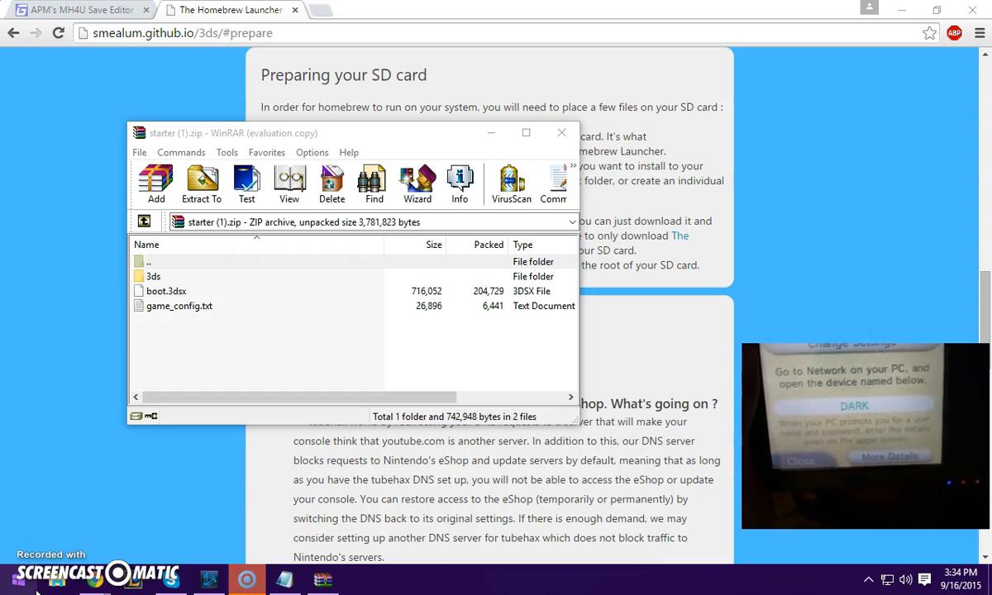
Open the 3DS computer's microSD share from Network, alongside the starter kit archive
click(12, 579)
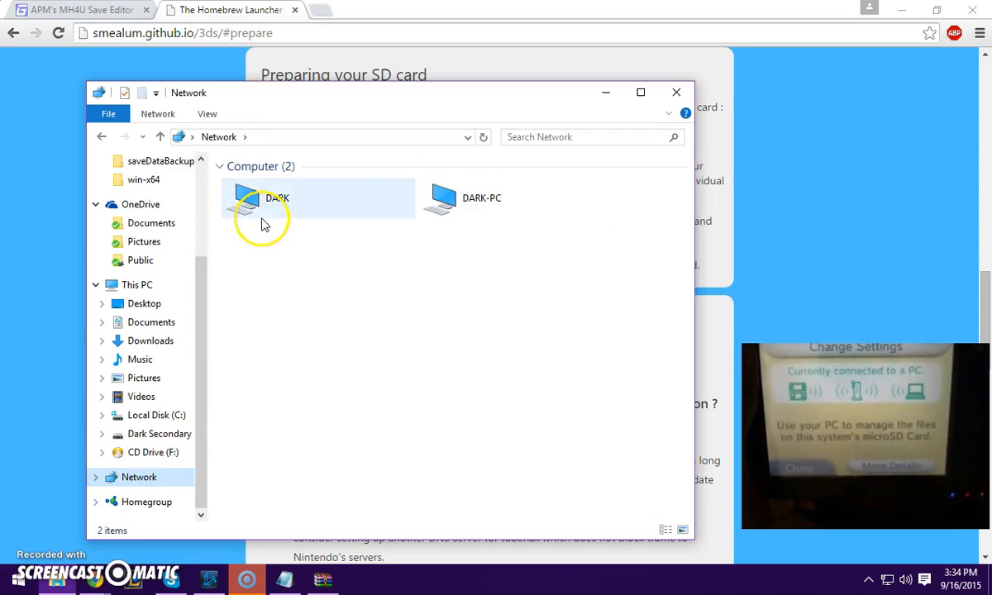
double_click(277, 198)
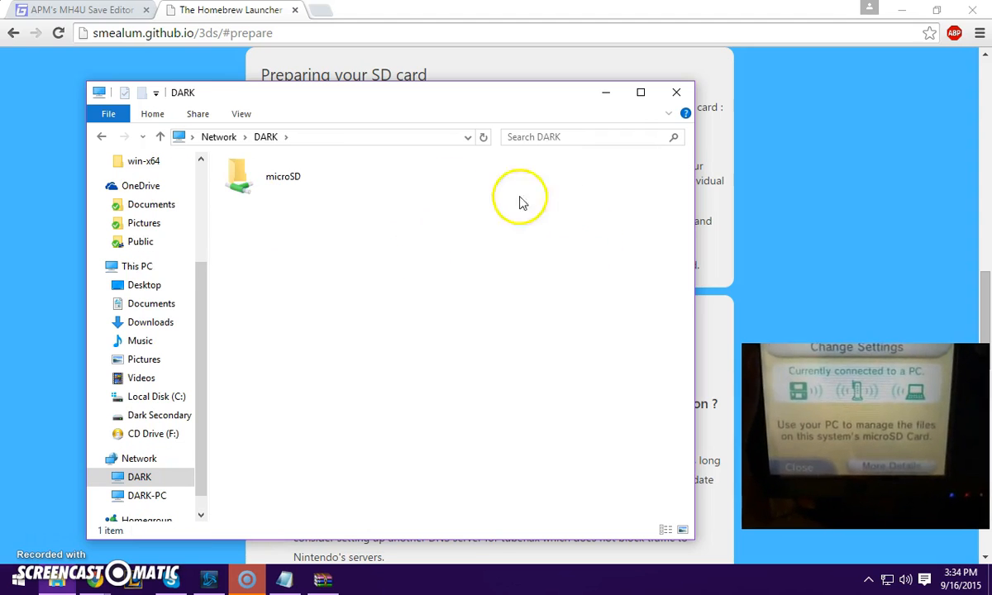
click(282, 176)
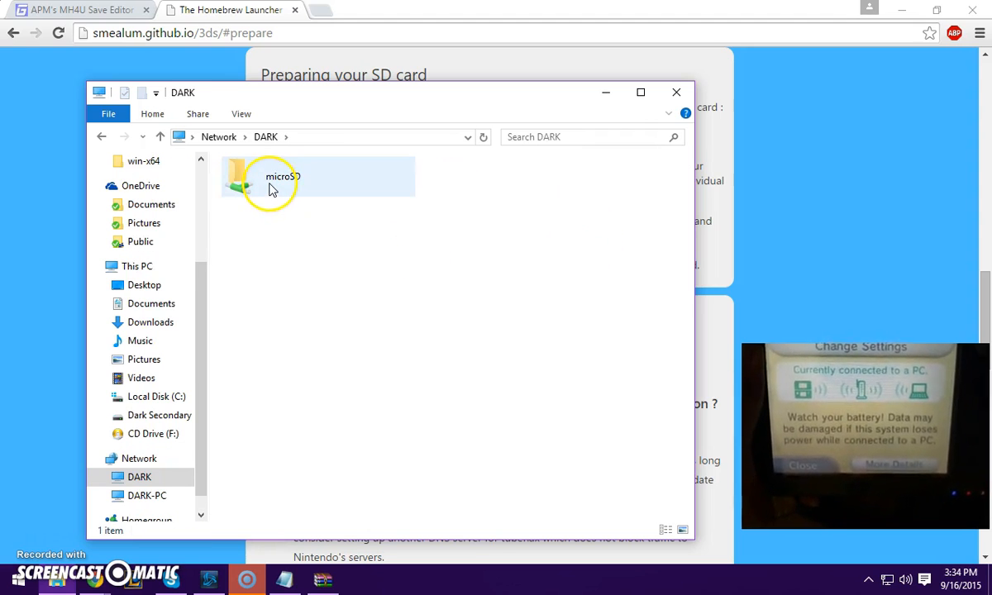
double_click(283, 176)
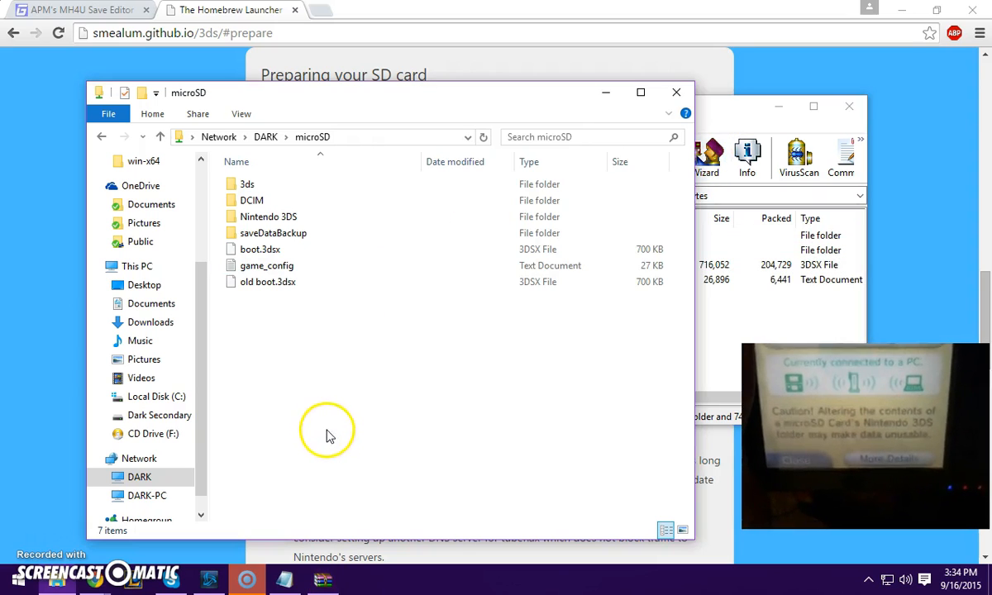
click(273, 232)
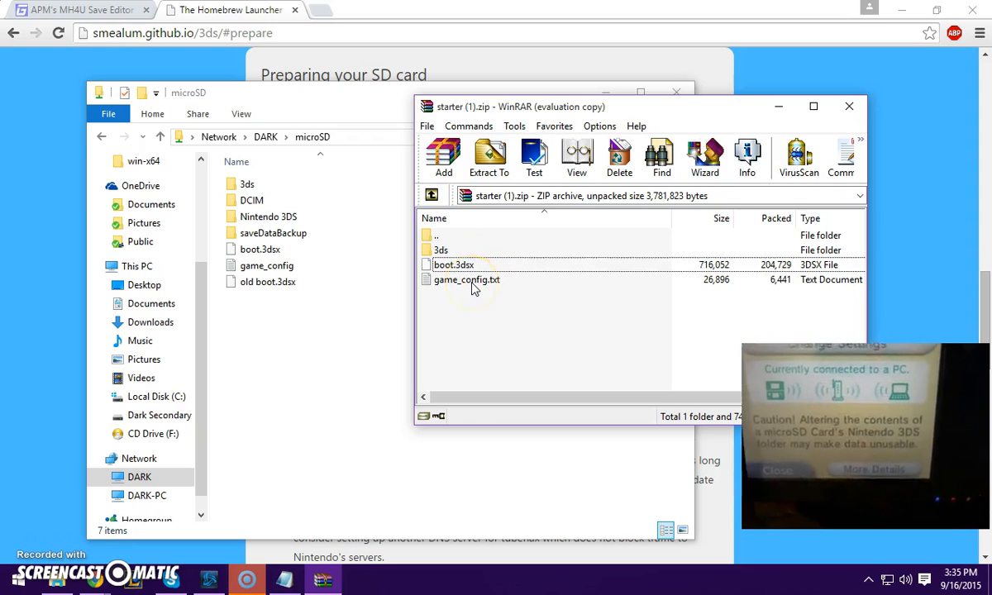
mouse_move(883, 173)
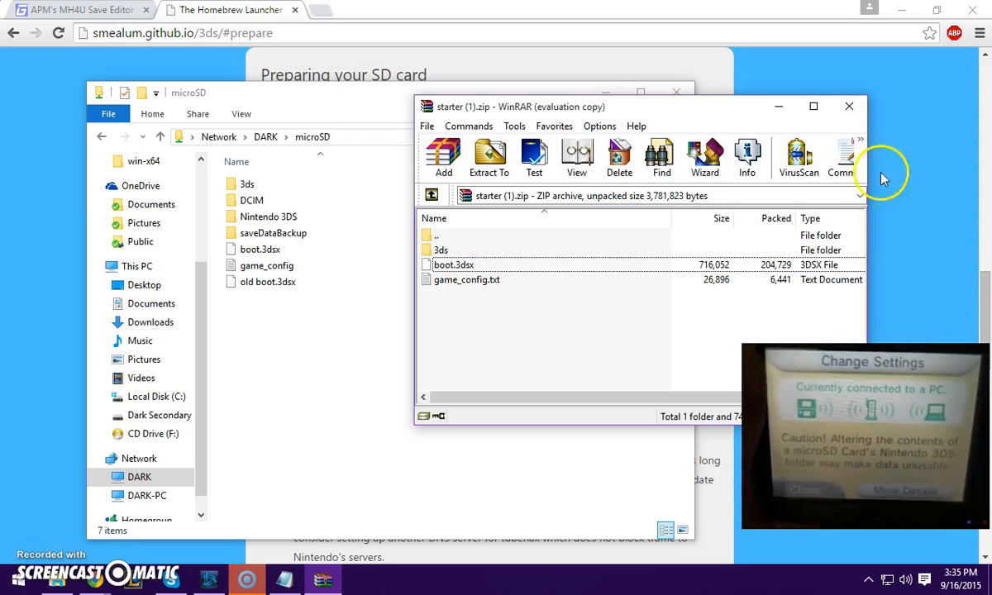
Download save_manager.7z from its Dropbox URL in a new tab and open it
click(848, 106)
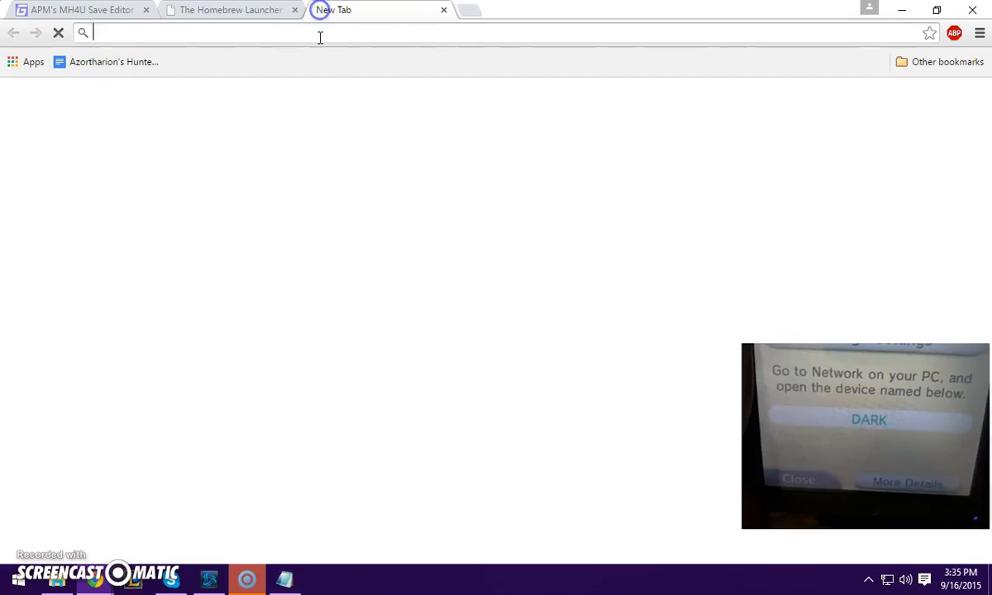
text(https://dl.dropboxusercontent.com/s/6vwld0sg4pkkvcp/save_manager.7z)
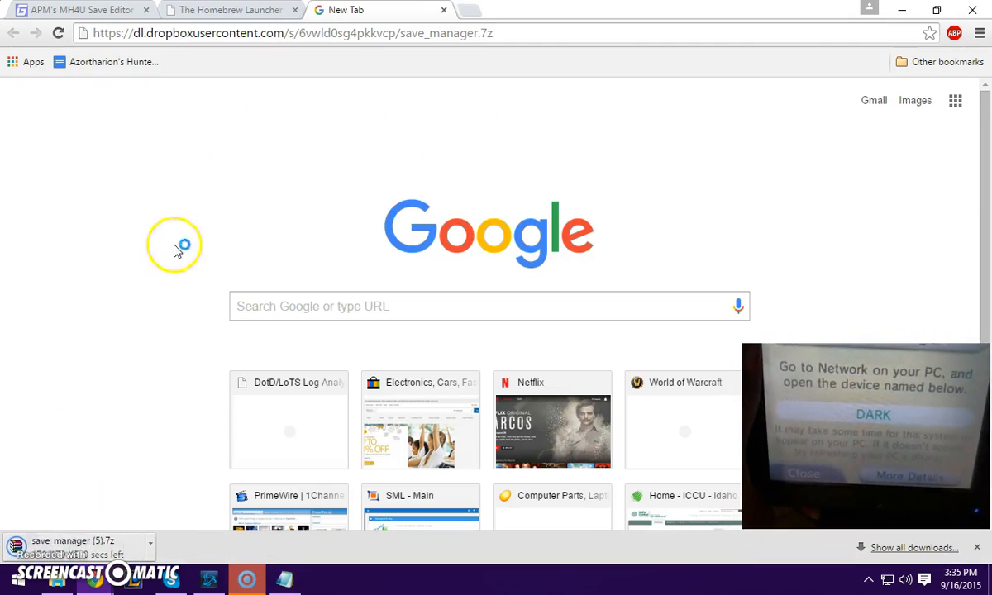
click(70, 543)
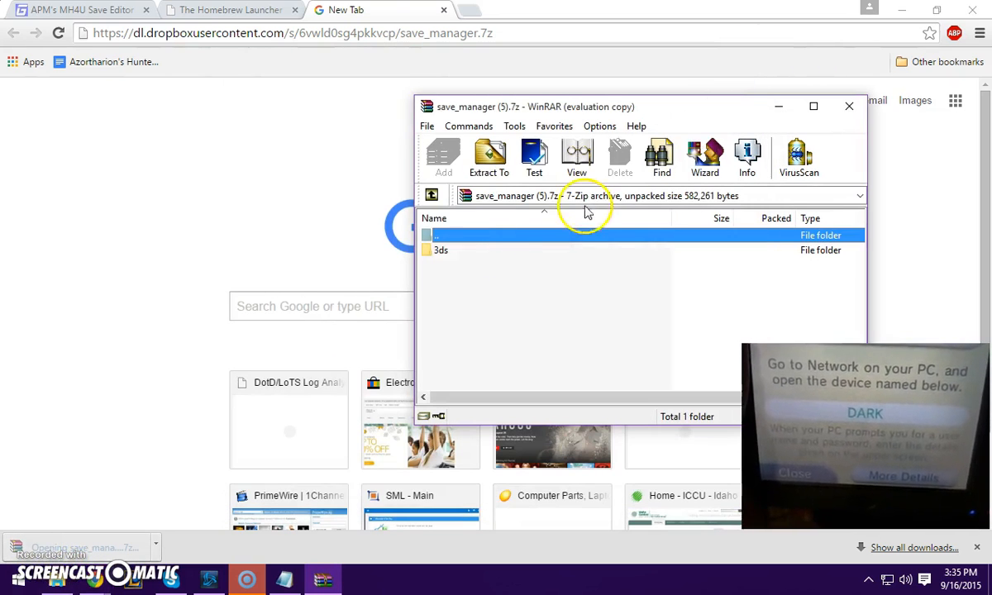
Copy save_manager from the archive's 3ds folder into microSD\3ds, then close WinRAR
click(441, 250)
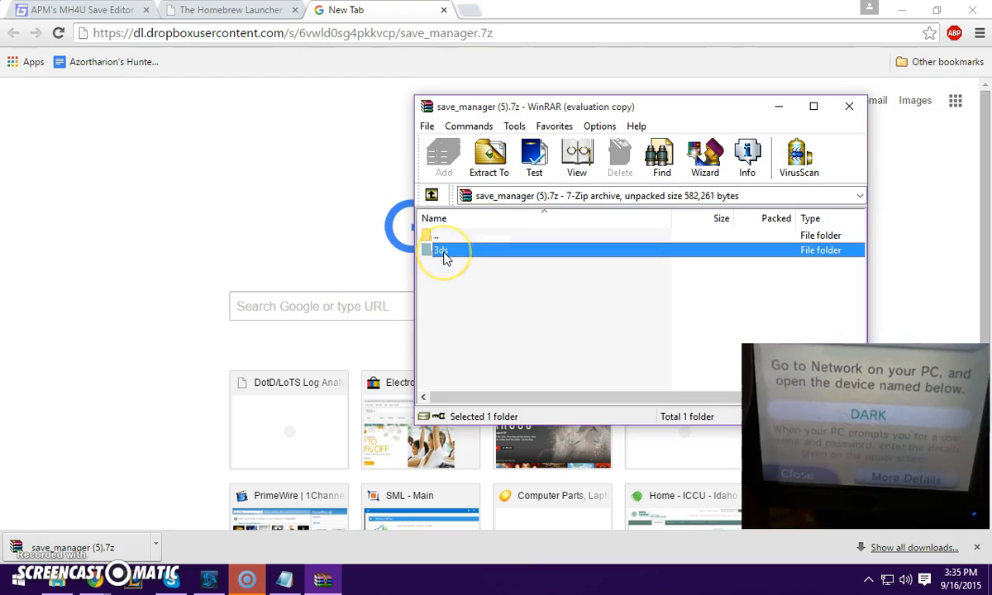
double_click(441, 251)
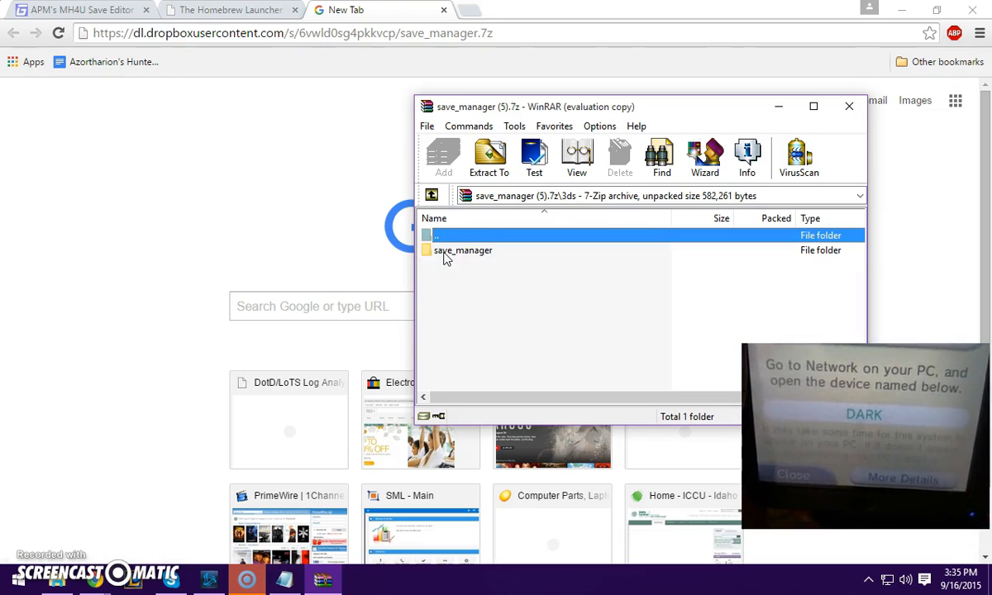
click(463, 250)
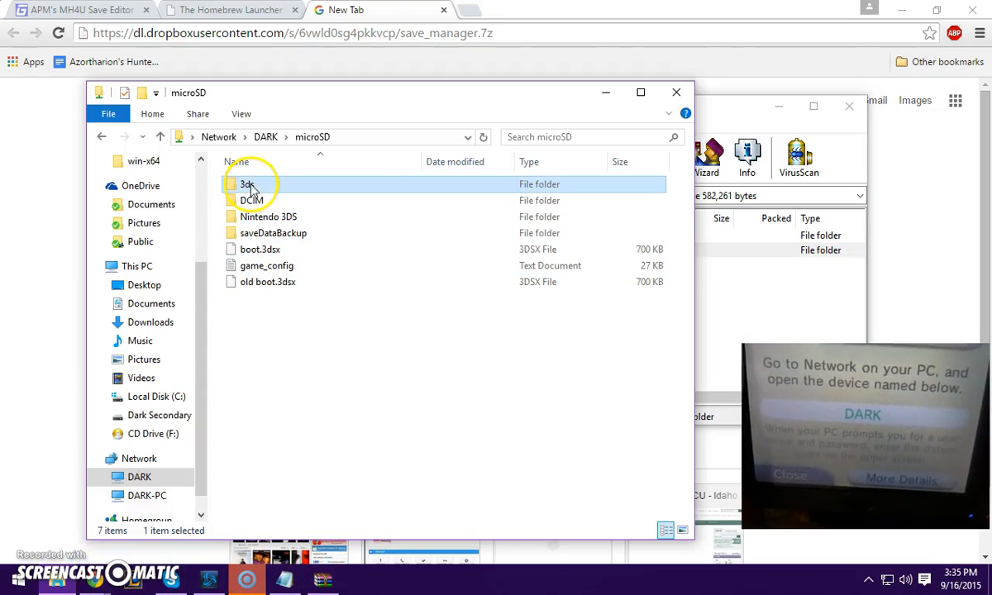
double_click(245, 184)
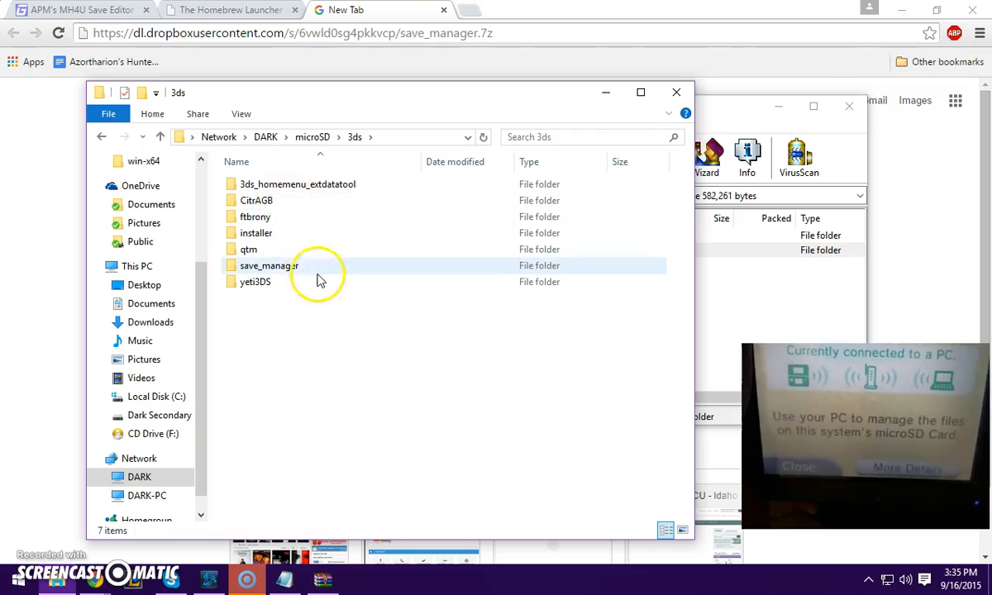
click(265, 265)
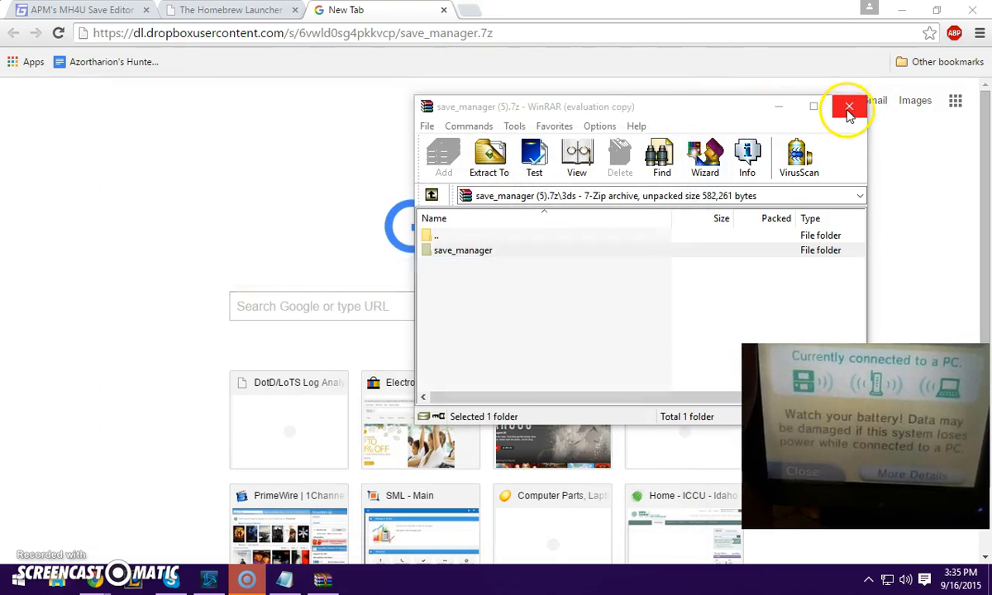
click(848, 108)
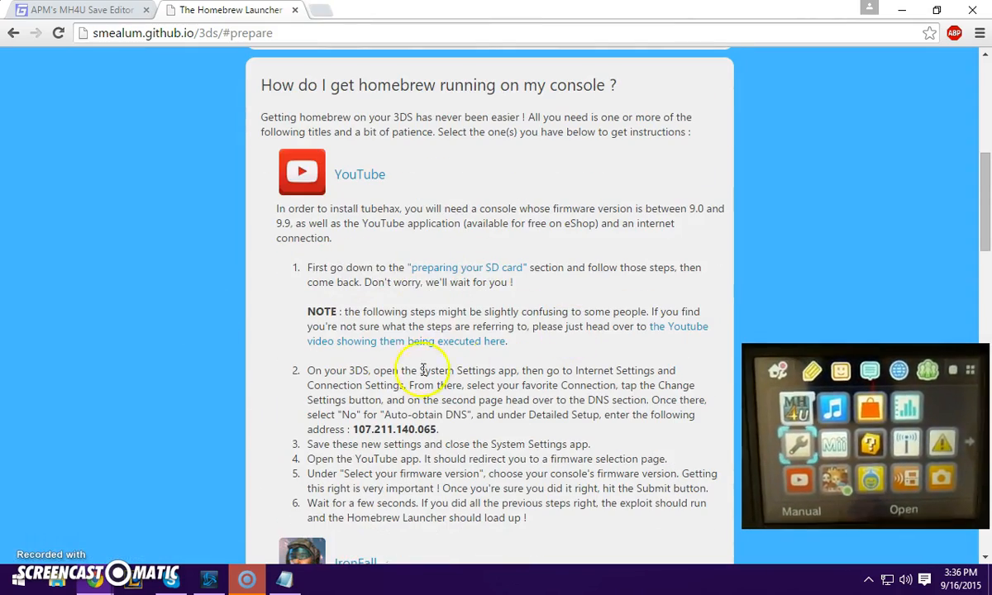
Scroll down and select the tubehax DNS address 107.211.140.065 in step 2
scroll(down, 3)
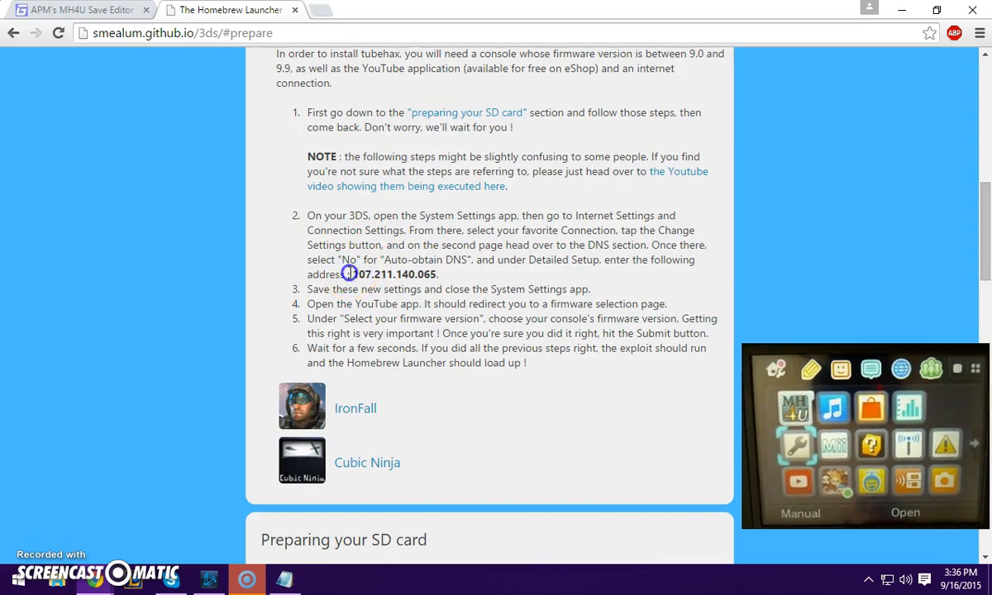
drag(349, 274, 469, 290)
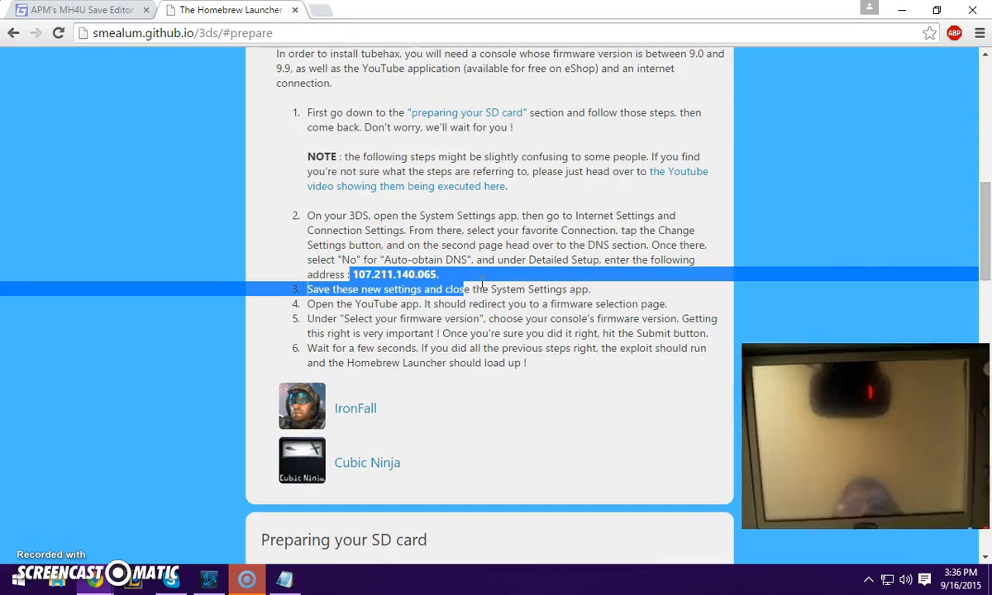